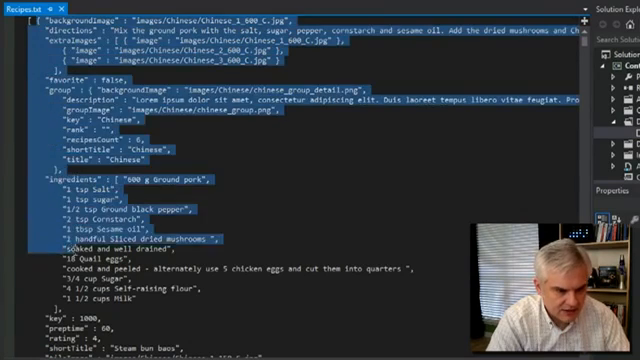
Scroll through the recipes JSON, then open RecipeDataSource.cs from the DataModel folder.
scroll(down, 3)
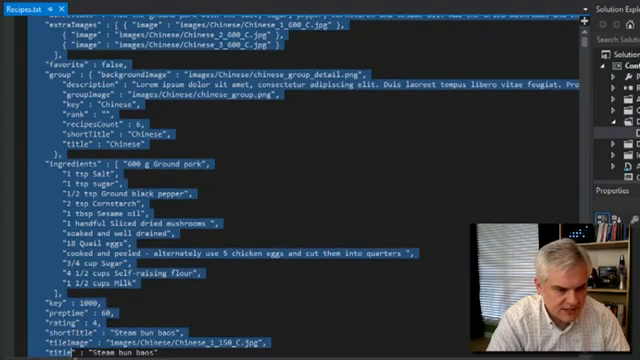
scroll(down, 3)
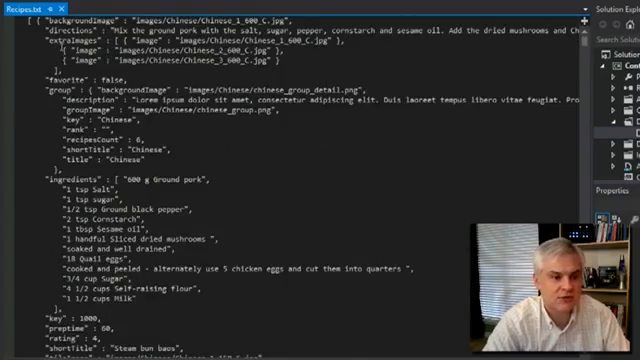
scroll(down, 3)
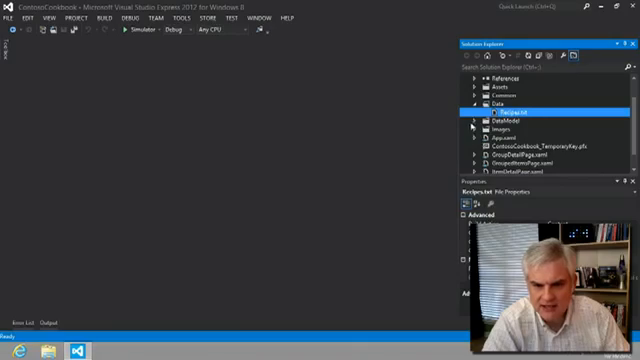
click(498, 120)
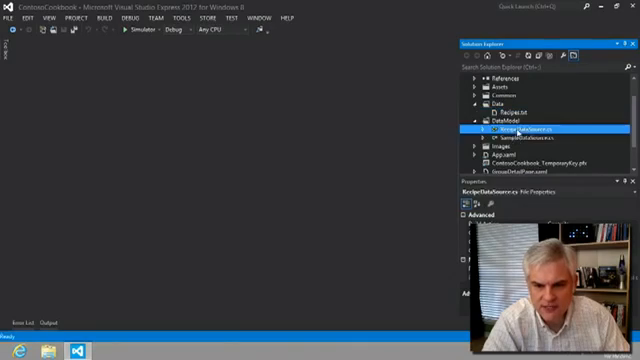
double_click(524, 132)
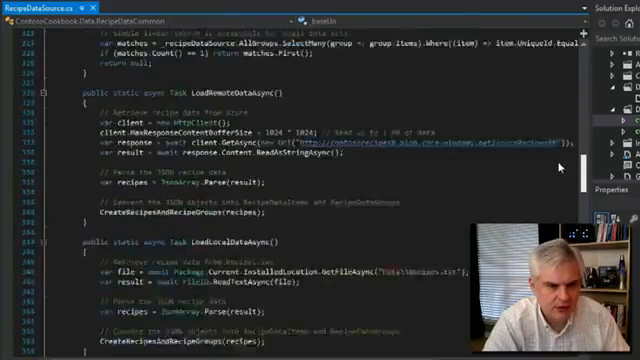
scroll(up, 3)
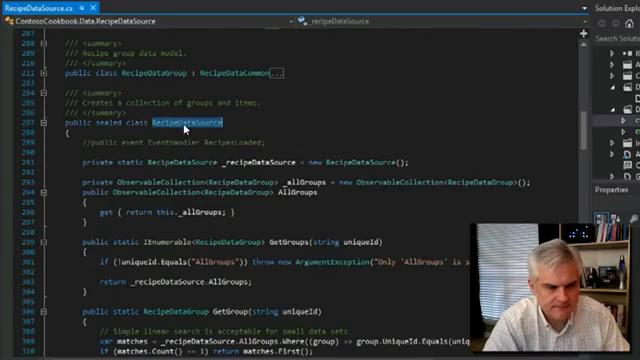
scroll(down, 3)
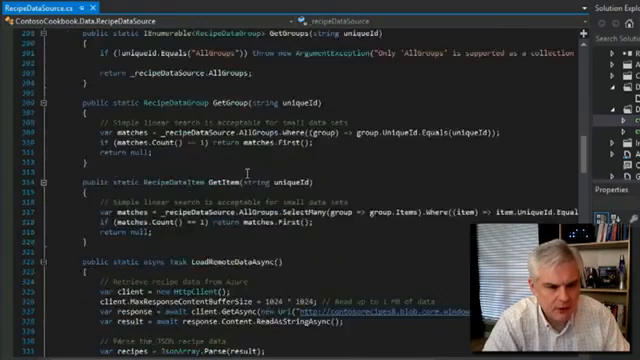
scroll(down, 3)
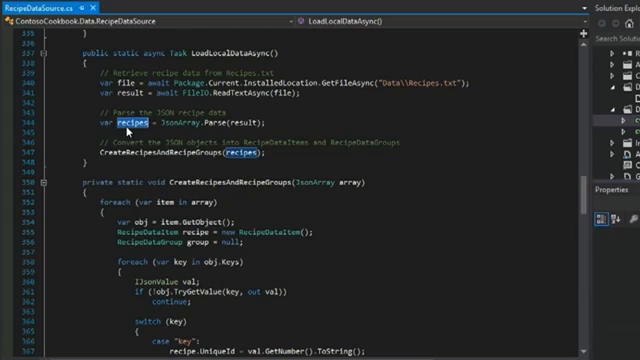
scroll(down, 3)
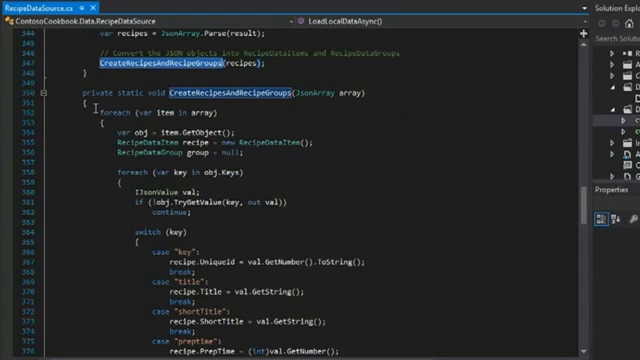
scroll(down, 3)
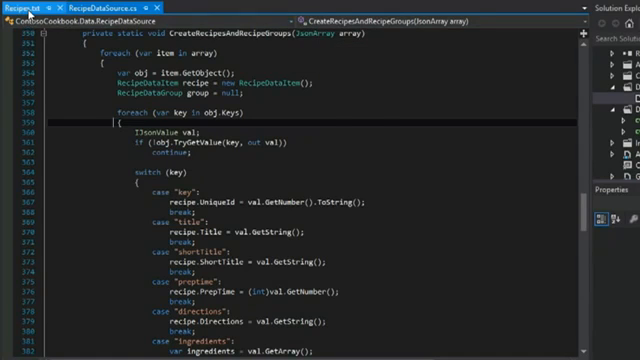
Switch the editor to the recipes JSON data file showing the Chinese recipe entry.
click(20, 10)
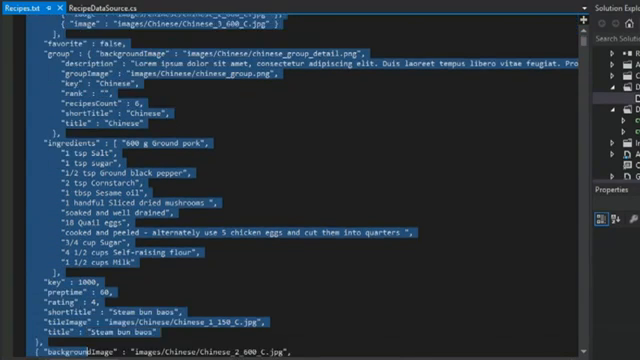
Scroll through the JSON recipe entries to review group, ingredients, key and image fields.
scroll(down, 3)
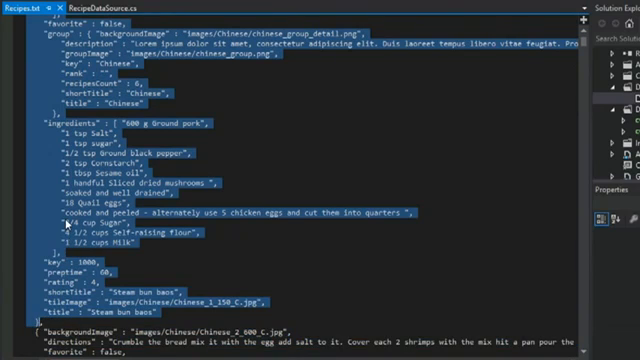
scroll(up, 3)
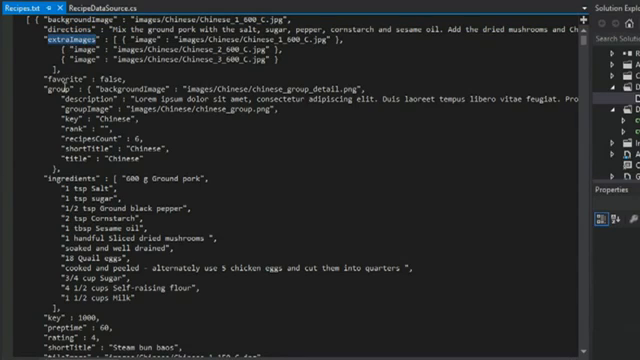
scroll(down, 3)
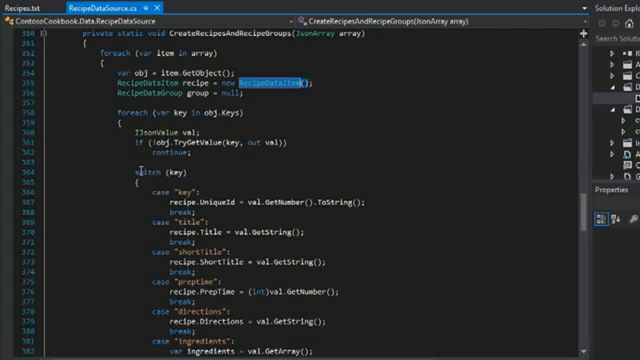
scroll(down, 3)
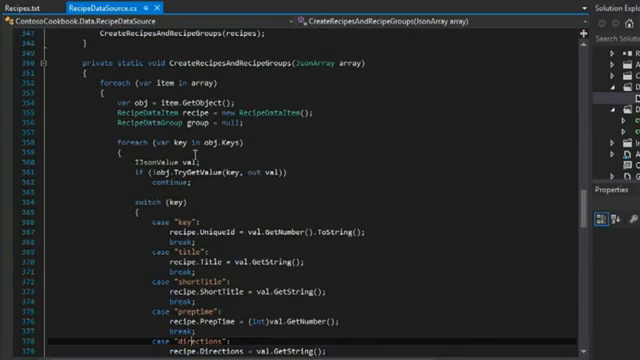
double_click(156, 104)
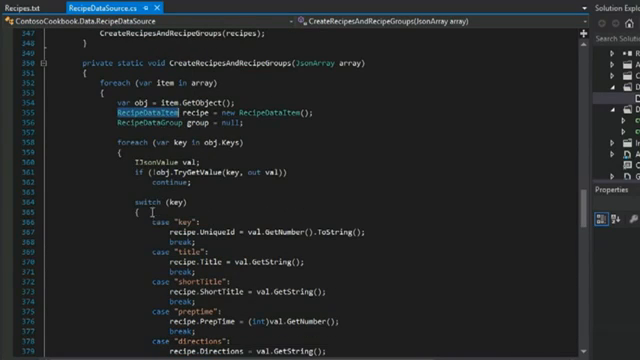
scroll(down, 3)
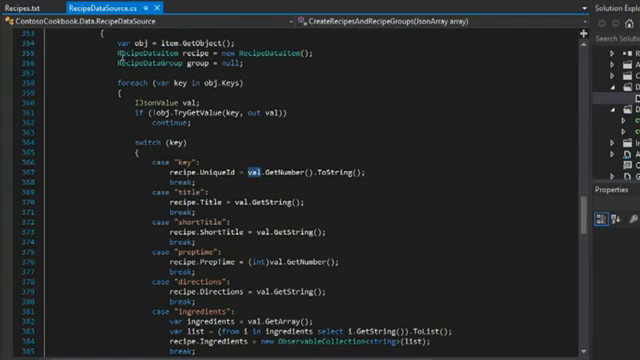
click(18, 8)
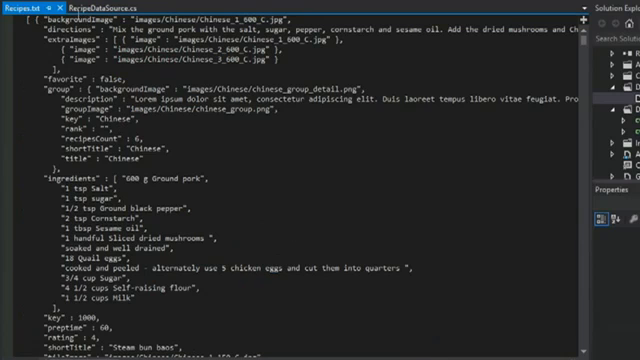
double_click(90, 20)
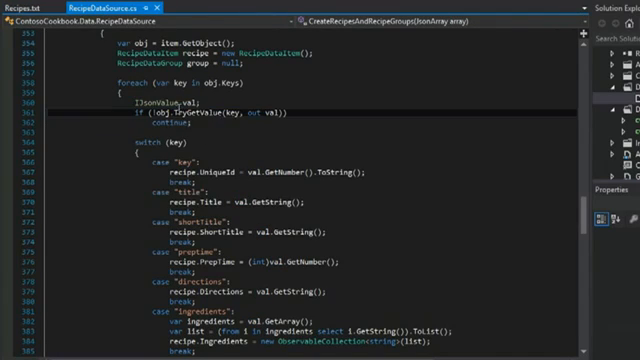
click(26, 10)
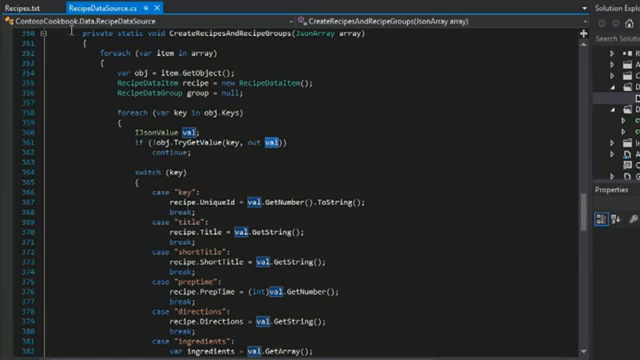
click(22, 8)
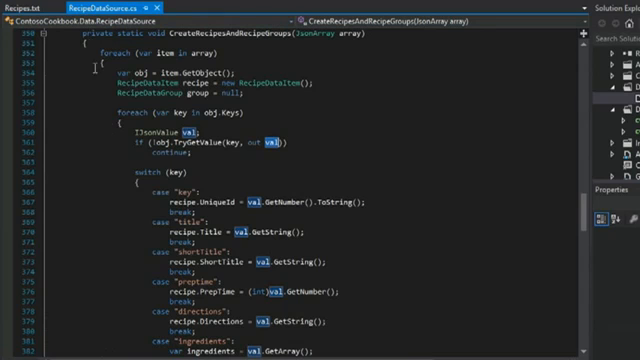
scroll(down, 3)
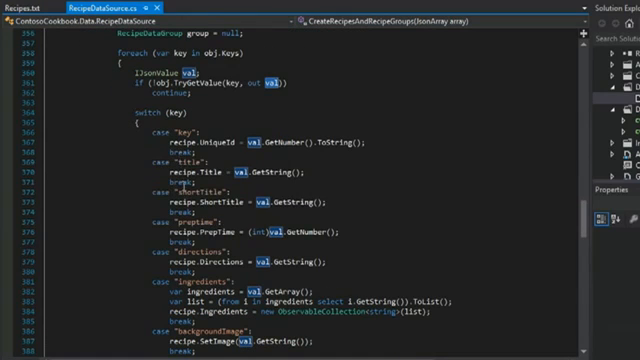
scroll(down, 3)
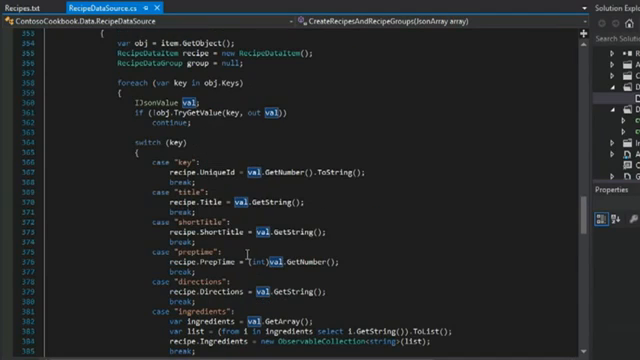
scroll(down, 3)
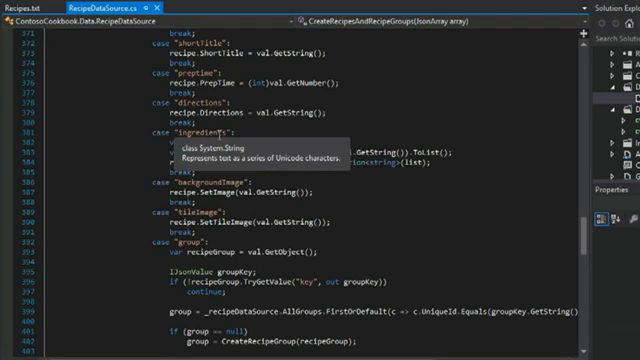
scroll(down, 3)
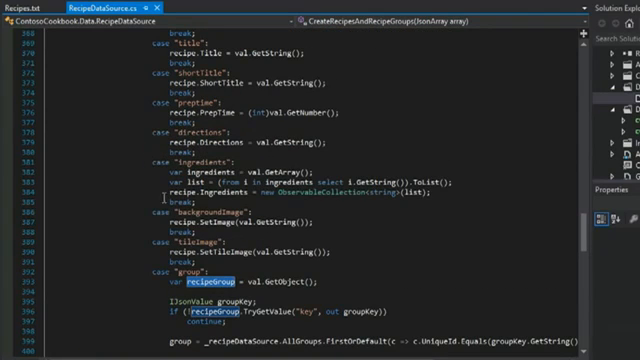
scroll(down, 3)
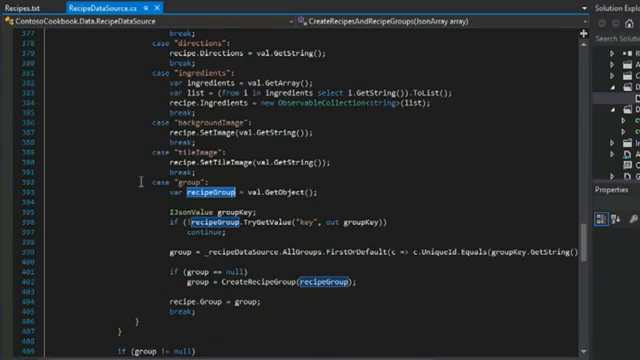
scroll(down, 3)
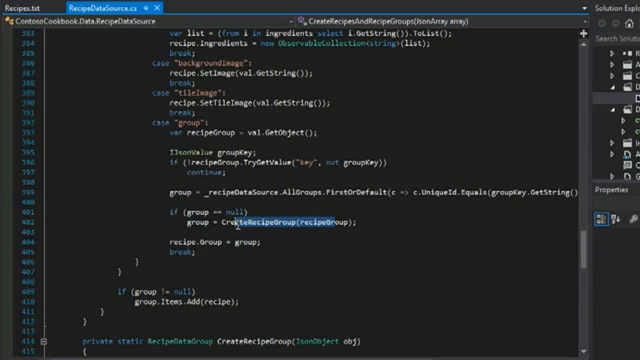
scroll(down, 3)
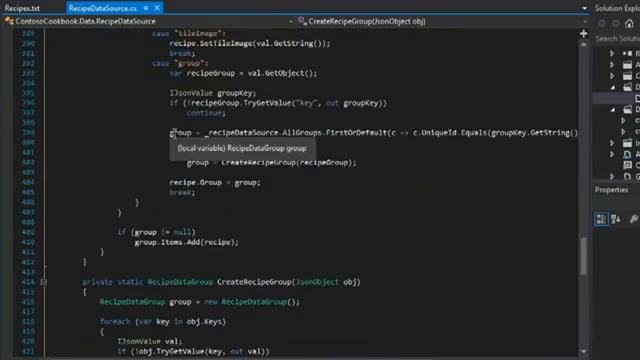
scroll(down, 3)
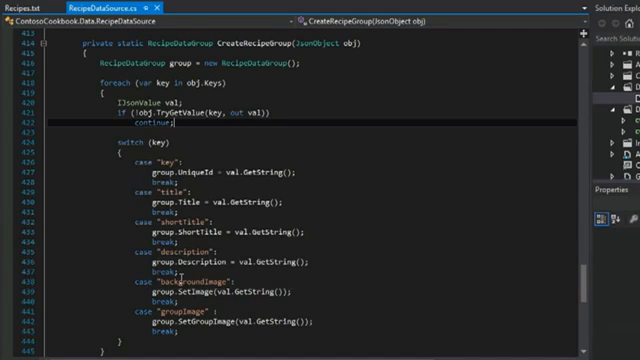
scroll(down, 3)
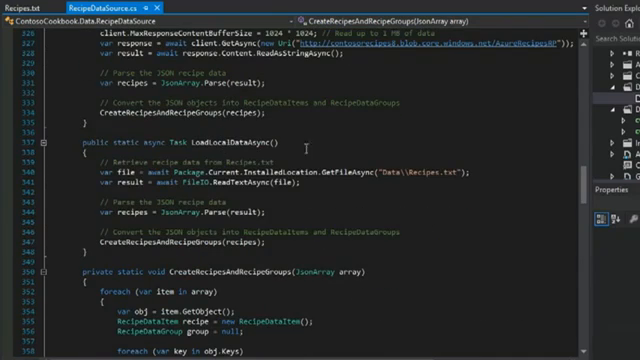
drag(90, 140, 90, 244)
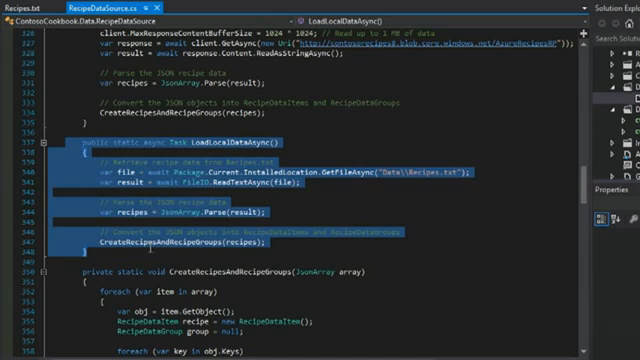